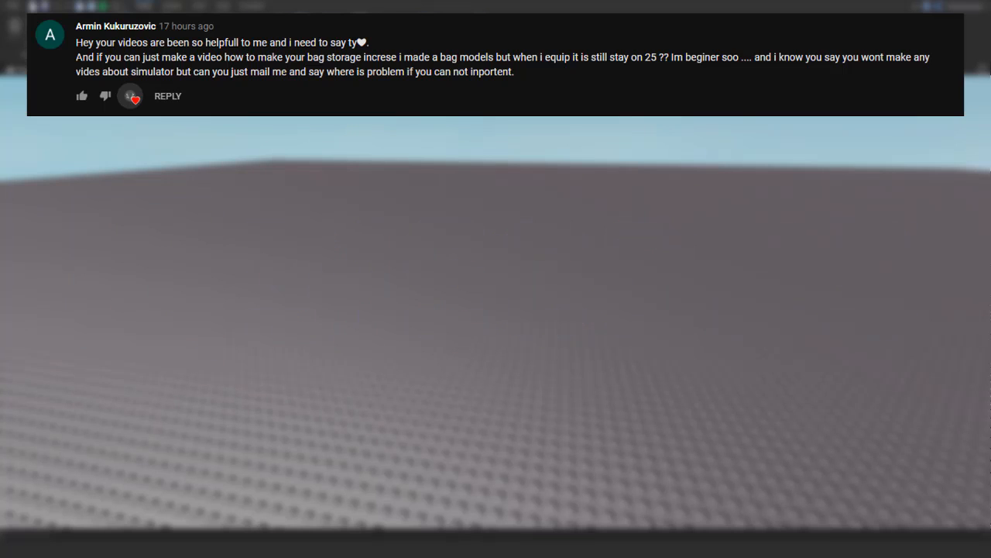
# Turn on the Output, Explorer and Properties panels from the View options around the baseplate.
pyautogui.scroll(-3)
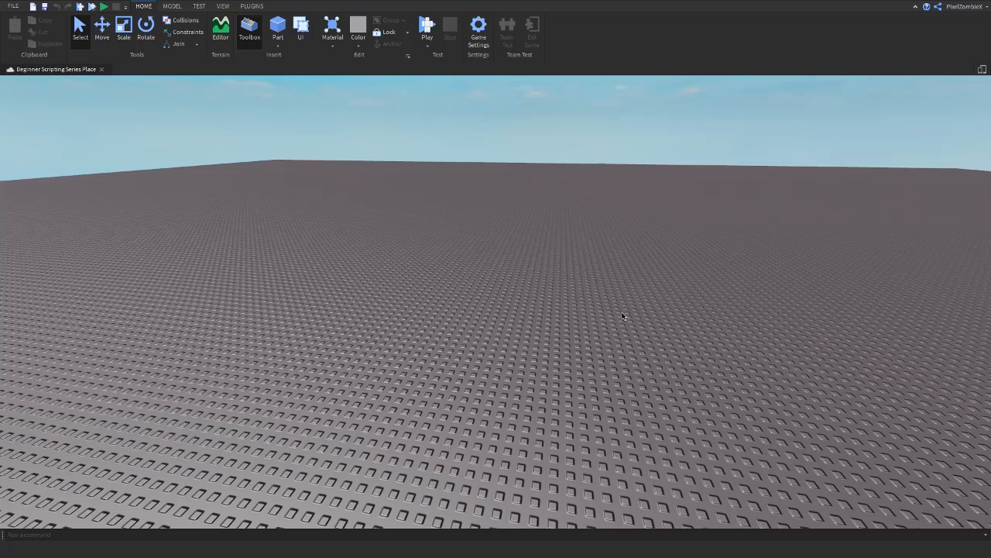
pyautogui.moveTo(340, 191)
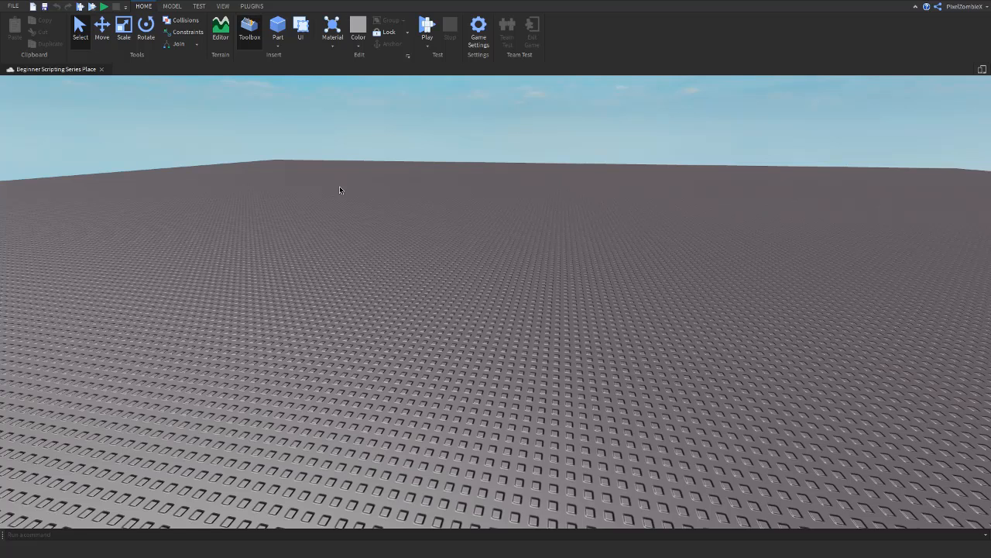
pyautogui.moveTo(293, 227)
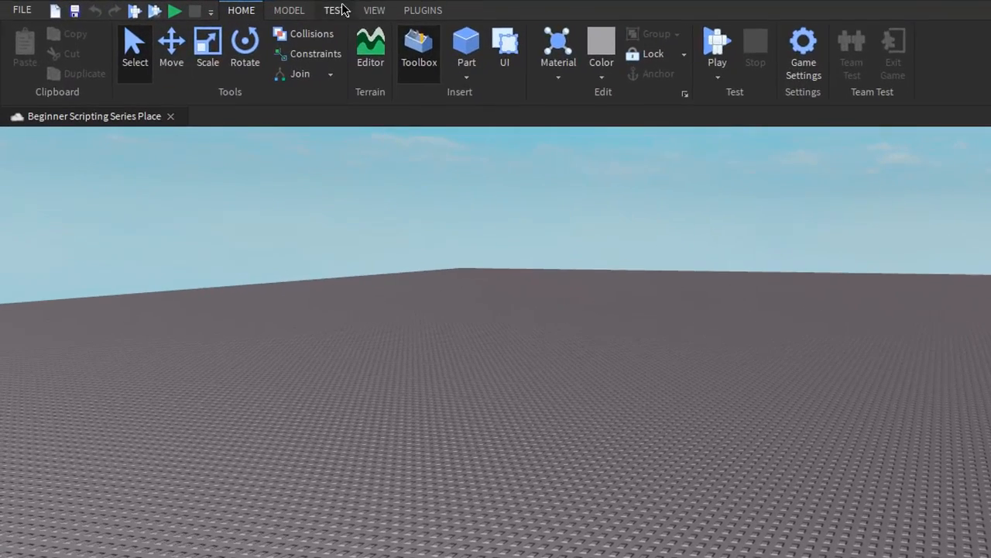
pyautogui.click(374, 10)
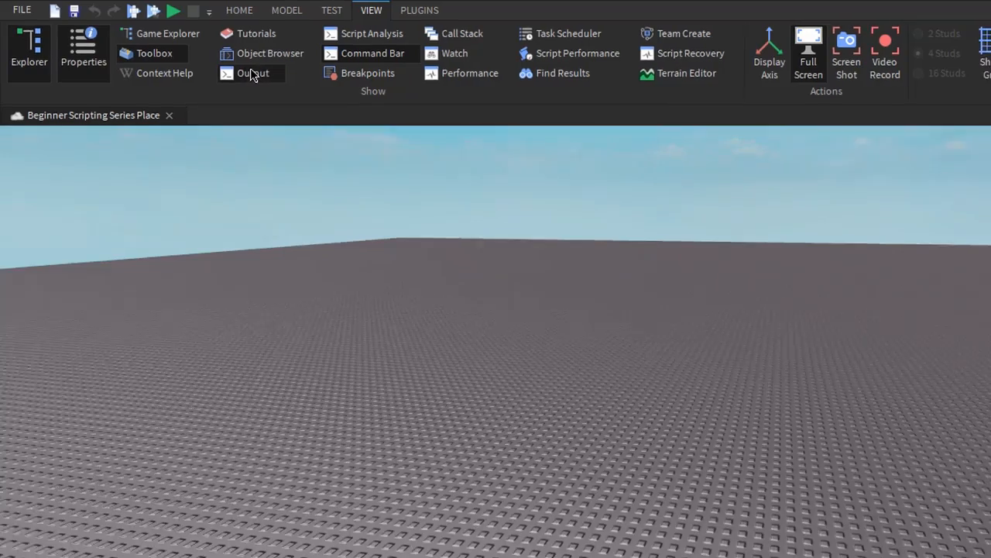
pyautogui.click(254, 72)
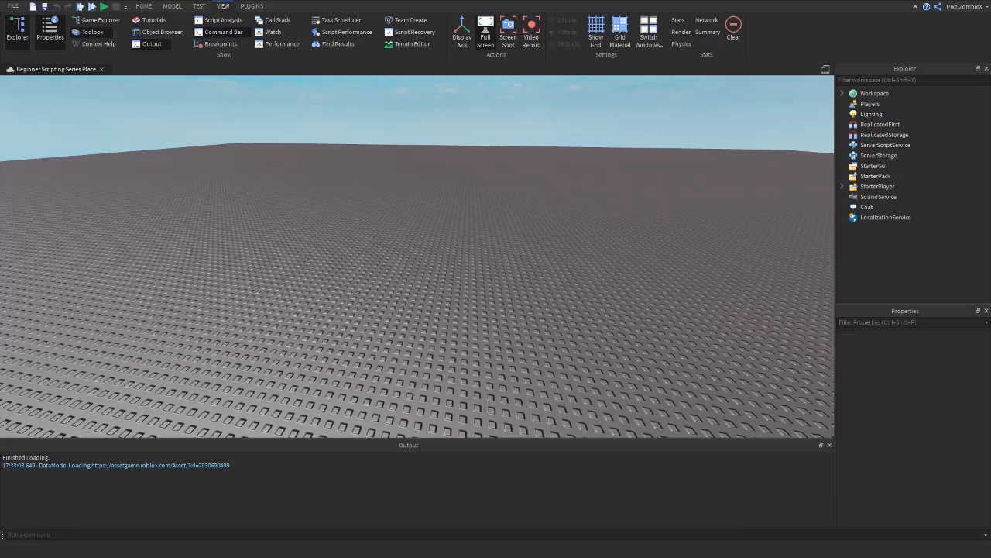
pyautogui.moveTo(349, 267)
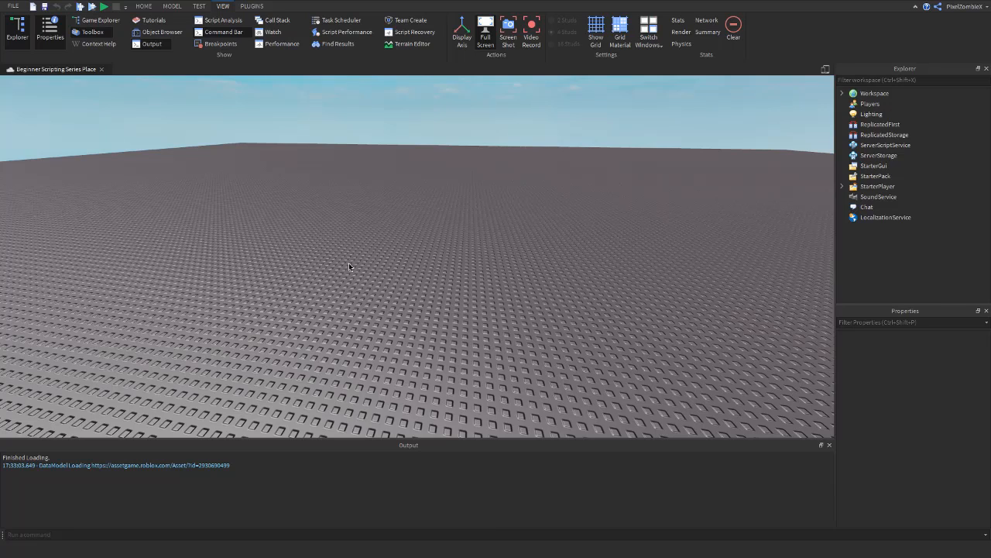
pyautogui.moveTo(350, 250)
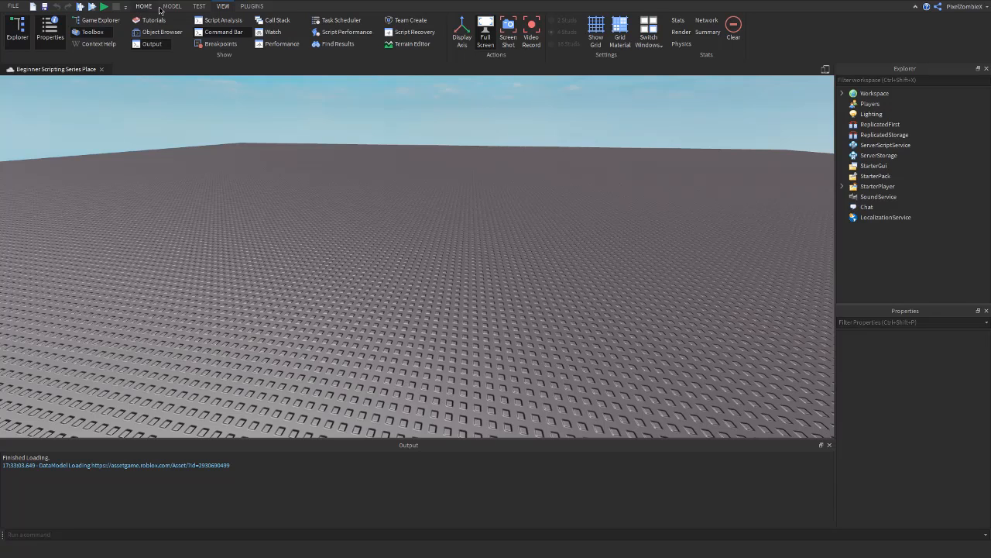
# Insert a new Script under Workspace with its default print("Hello world!") line.
pyautogui.click(172, 6)
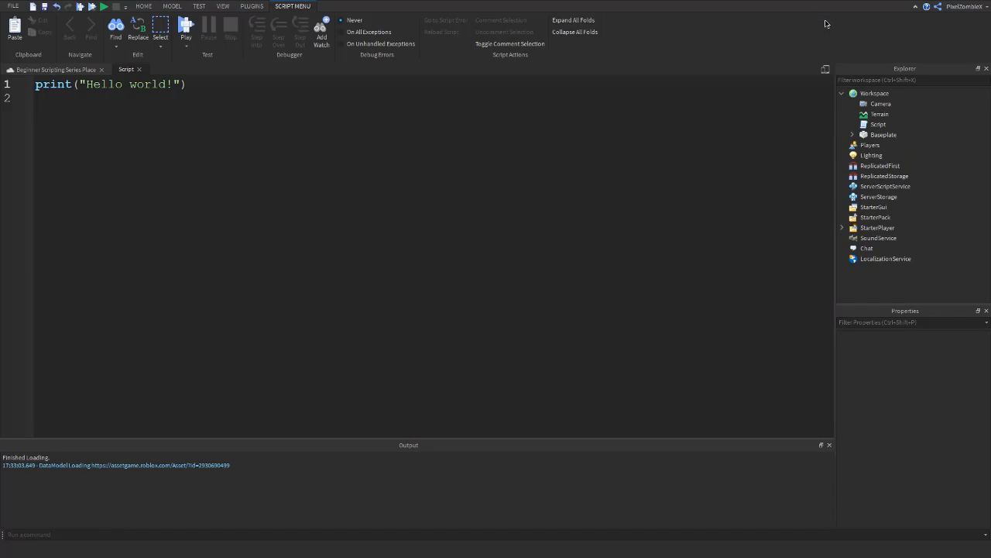
pyautogui.moveTo(416, 163)
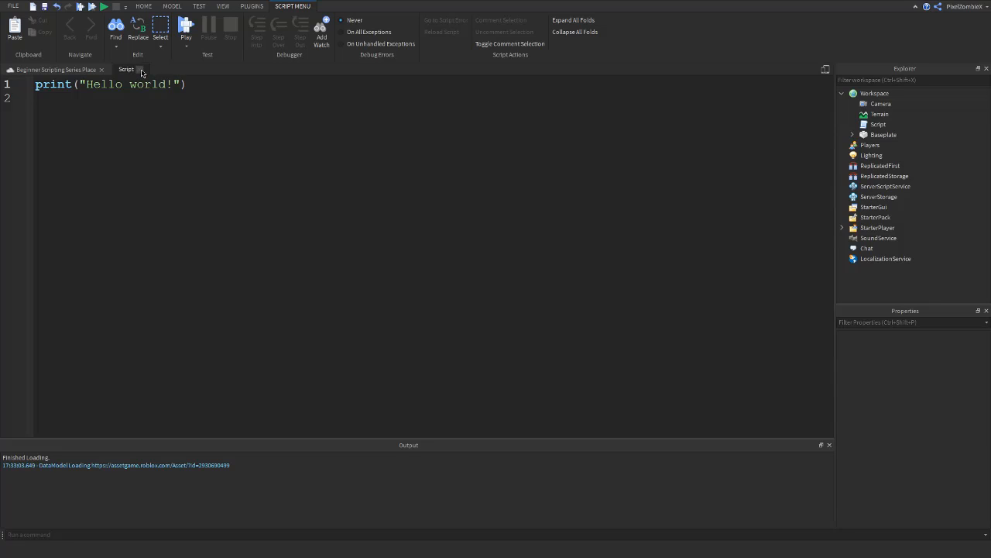
# Run the place without a player, inspect the Hello world! output line, then stop.
pyautogui.click(172, 6)
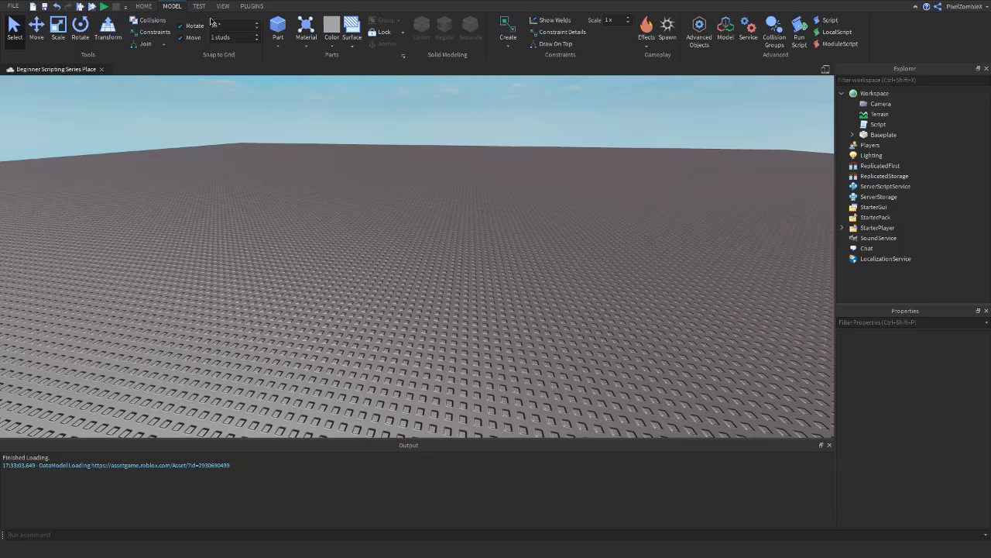
pyautogui.click(199, 6)
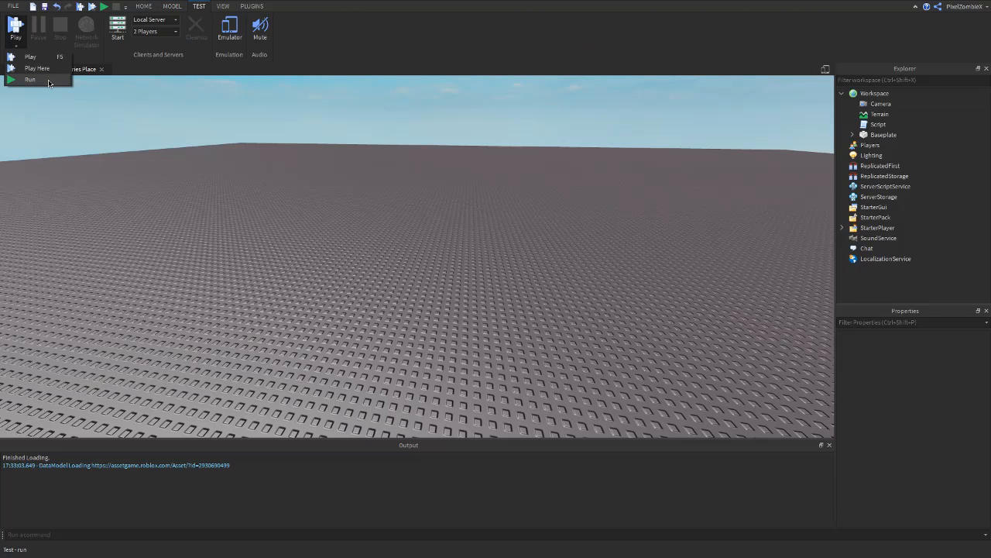
pyautogui.click(30, 79)
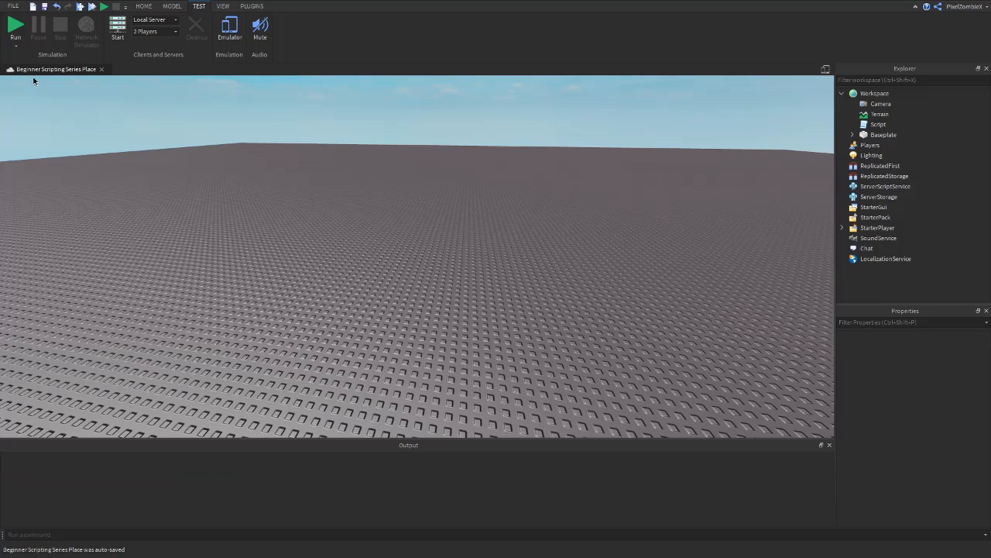
pyautogui.click(15, 27)
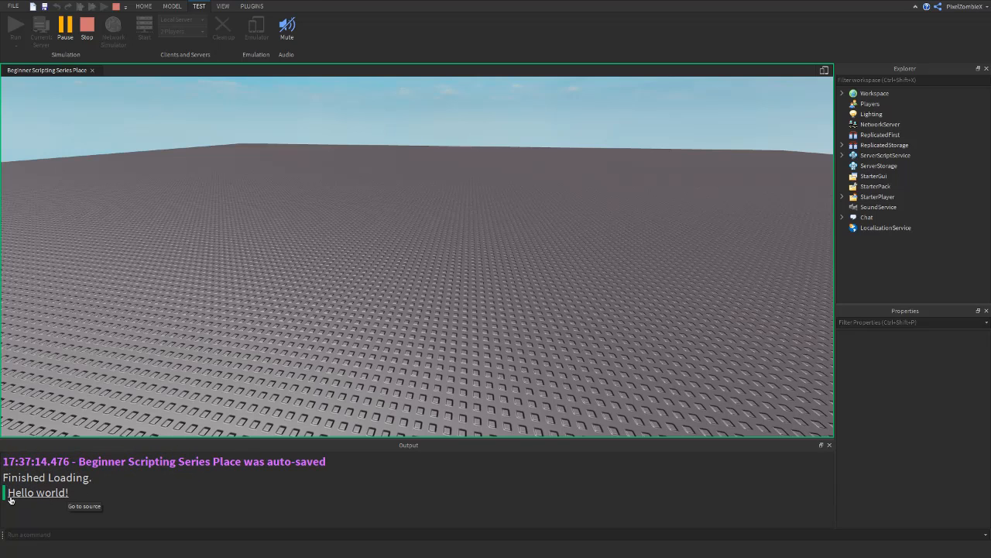
pyautogui.click(85, 506)
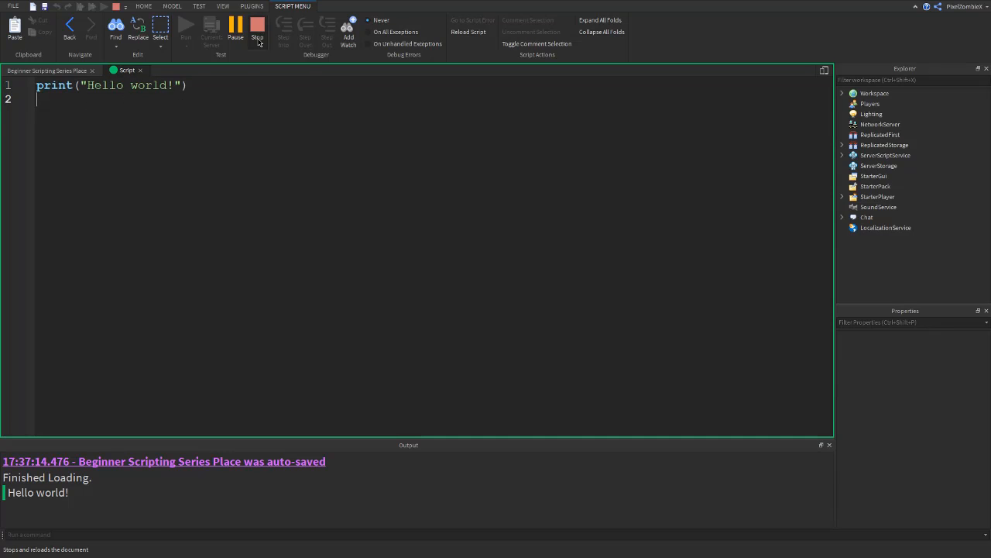
pyautogui.moveTo(256, 31)
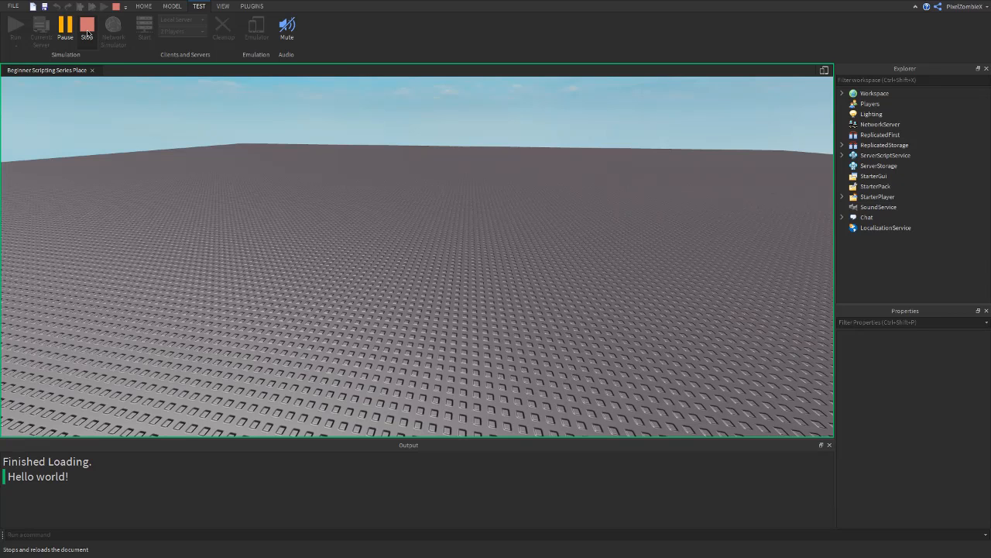
pyautogui.click(86, 26)
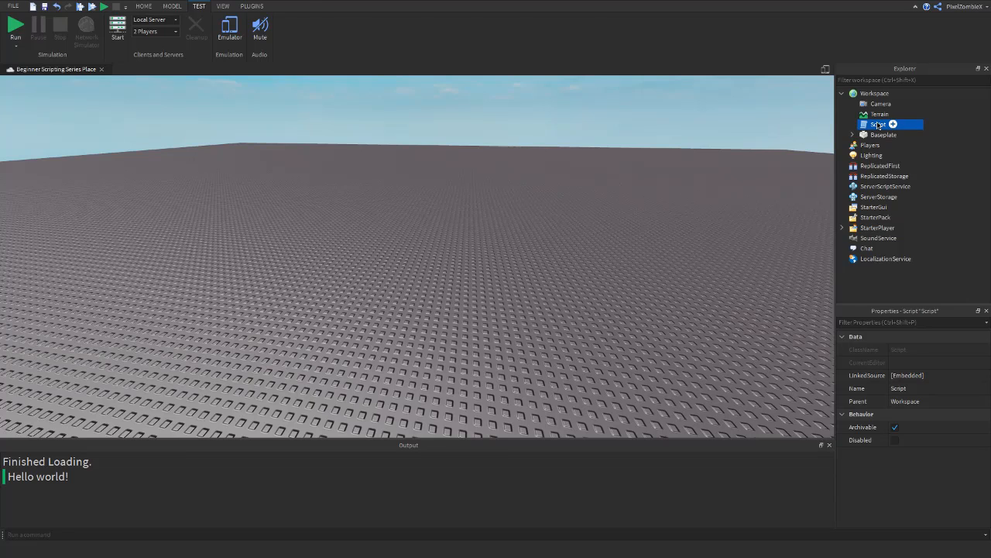
# Write MyString = "hello" and number = 5, then print(MyString) and print(number).
pyautogui.doubleClick(878, 124)
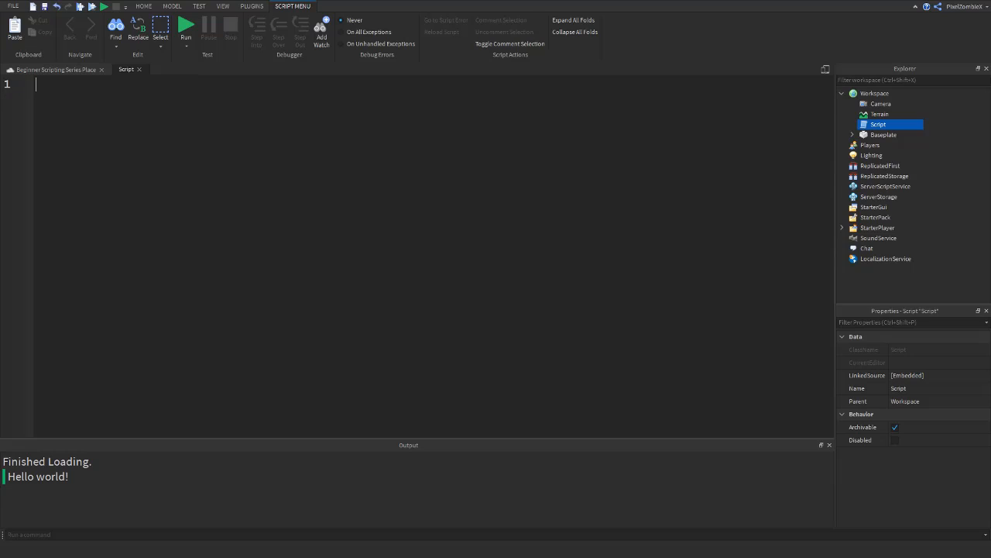
pyautogui.moveTo(146, 213)
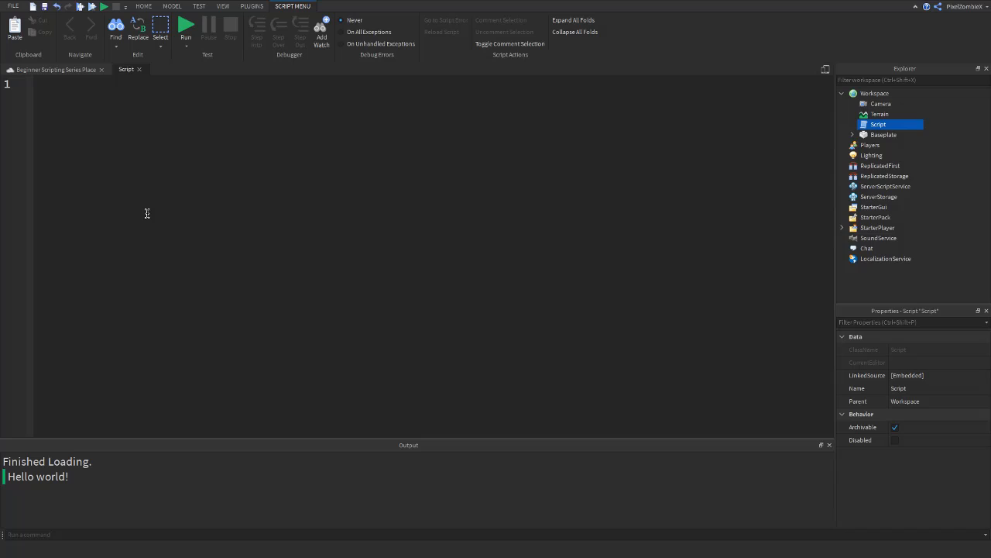
pyautogui.click(36, 84)
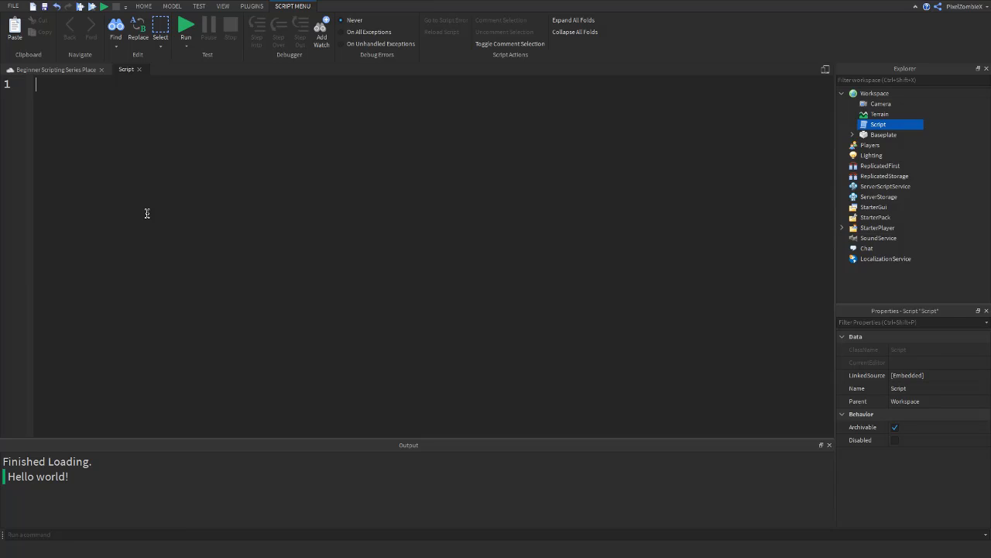
pyautogui.moveTo(188, 247)
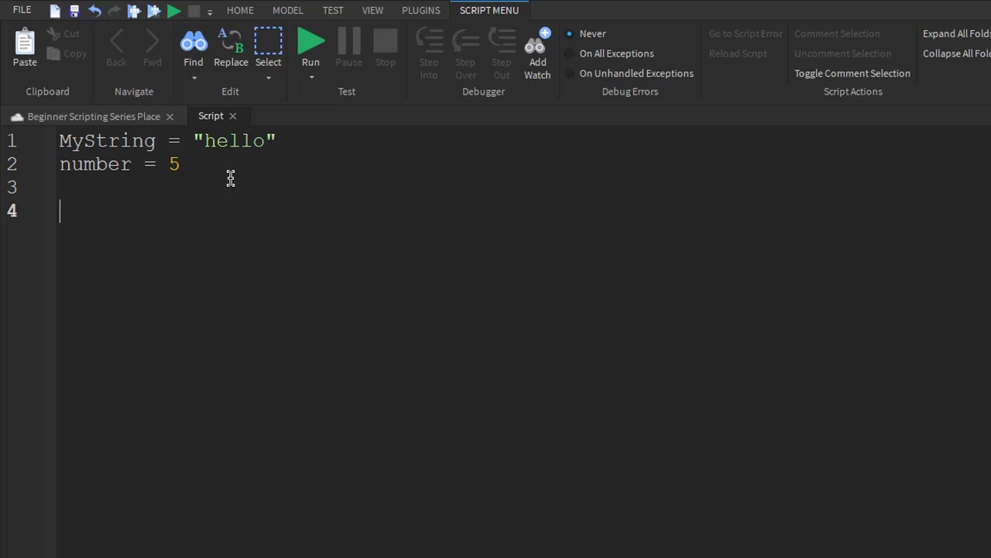
pyautogui.moveTo(74, 140)
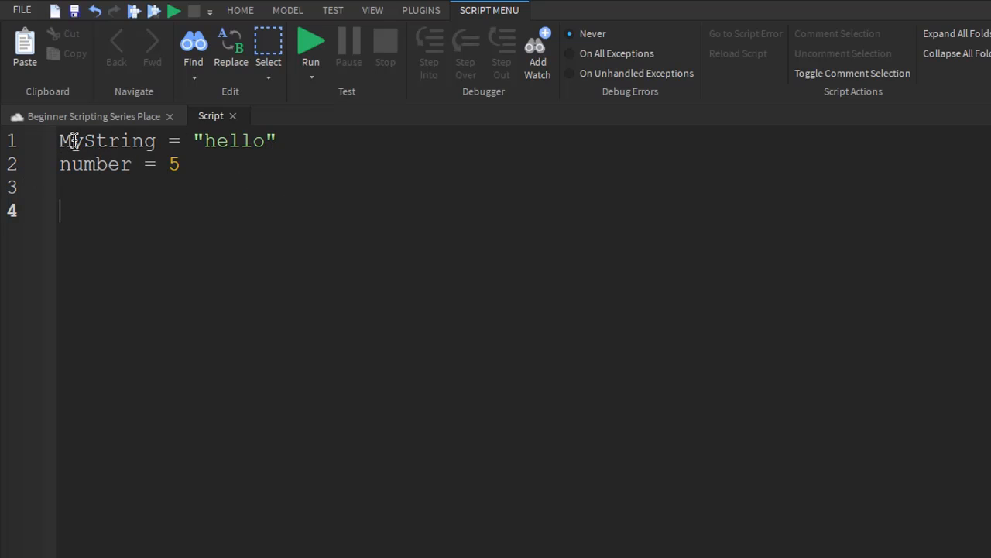
pyautogui.doubleClick(233, 141)
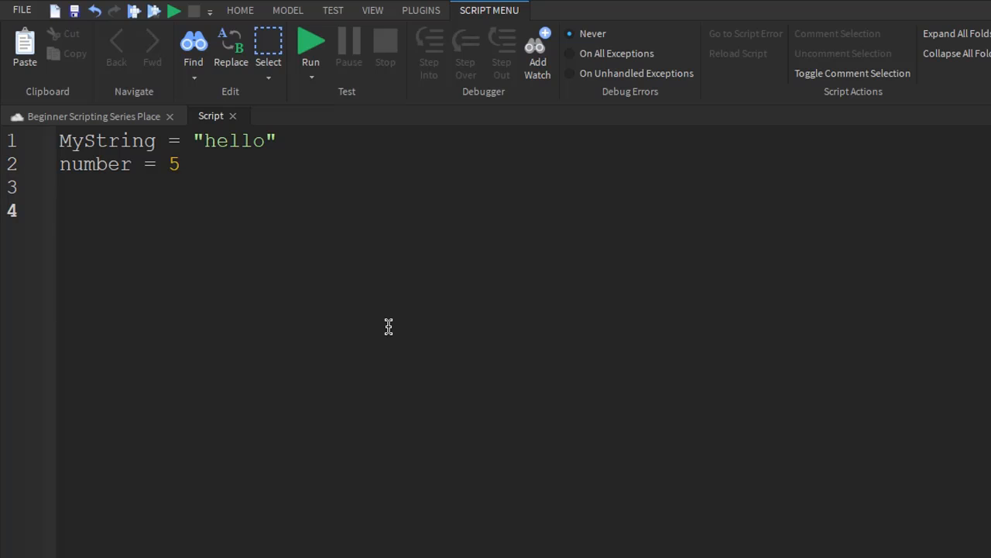
pyautogui.write('print(')
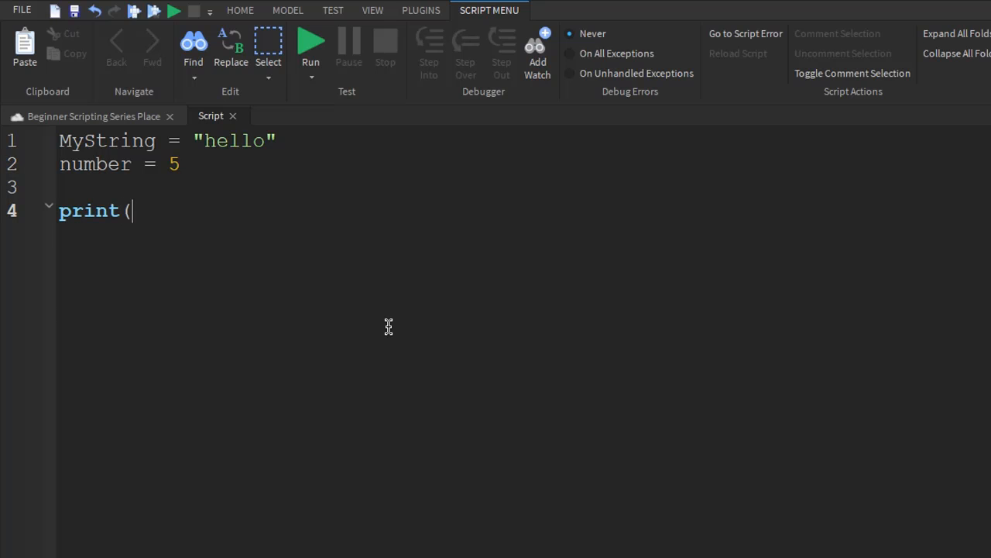
pyautogui.write('MyString)')
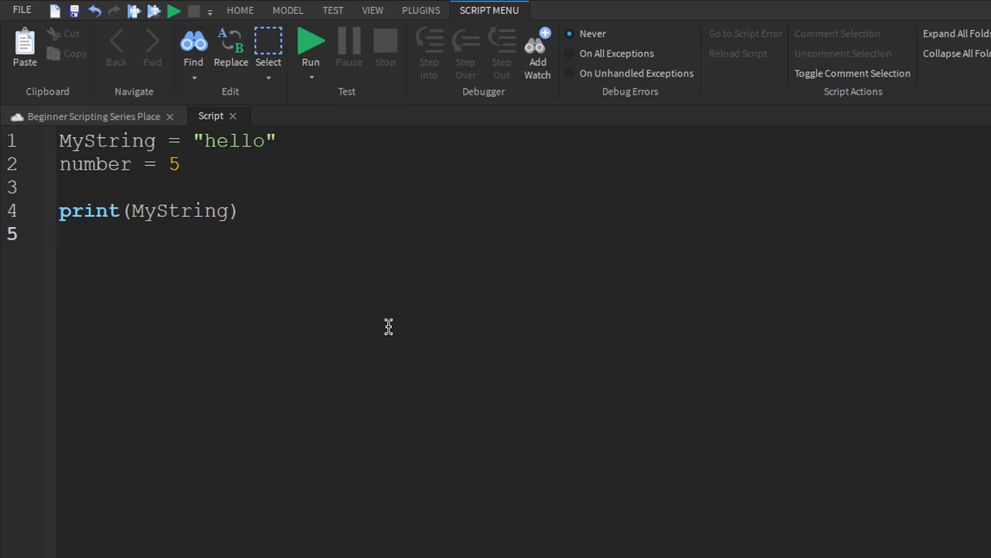
pyautogui.write('print(numb')
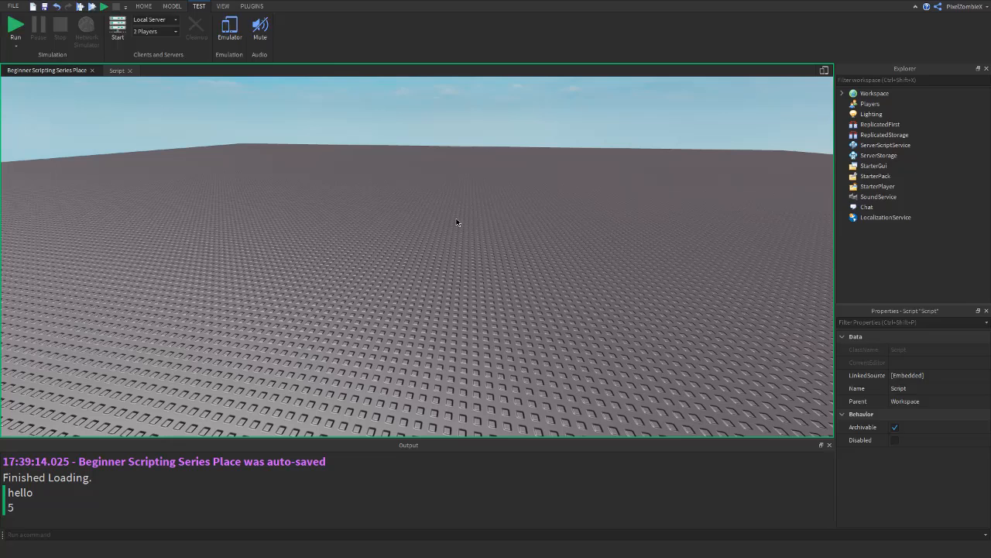
# Rewrite the code as n = 5, x = n, print(x) and run the place.
pyautogui.click(14, 26)
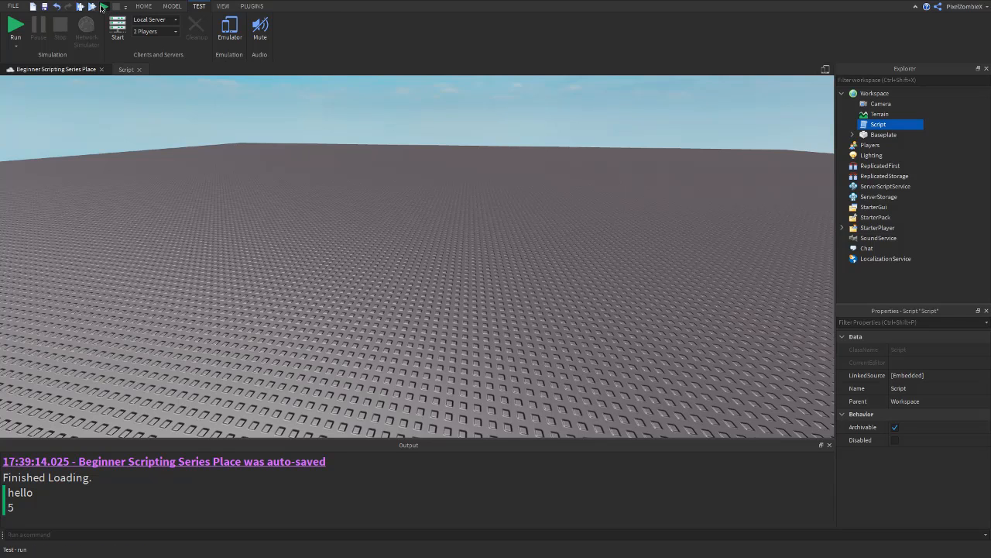
pyautogui.click(16, 30)
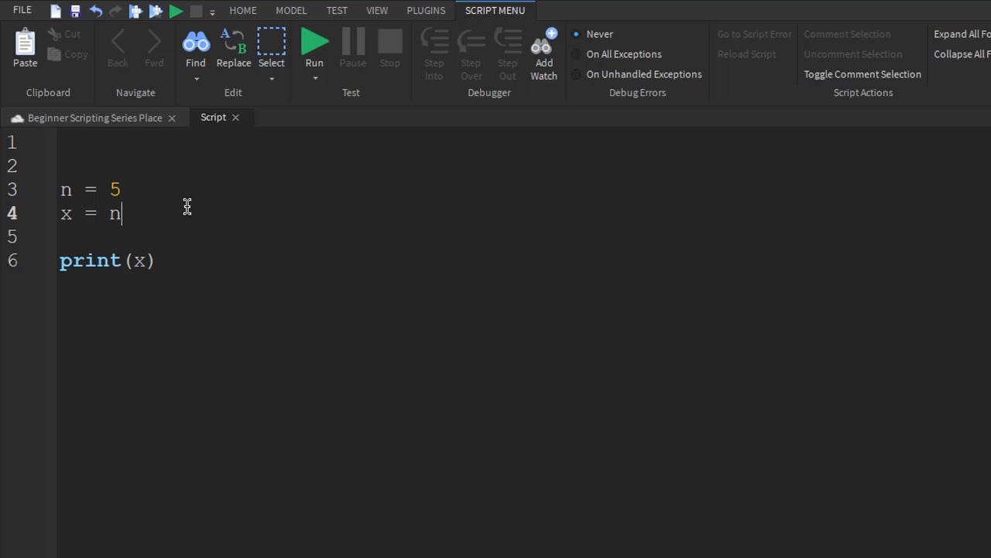
# Define function MyLittleFunction() containing print("hello") and print("bye").
pyautogui.click(158, 260)
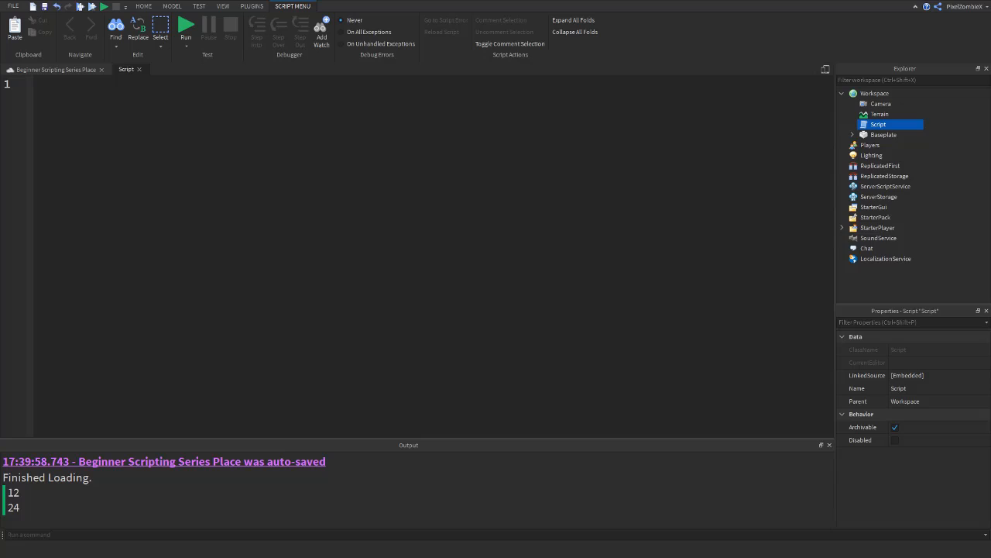
pyautogui.click(34, 84)
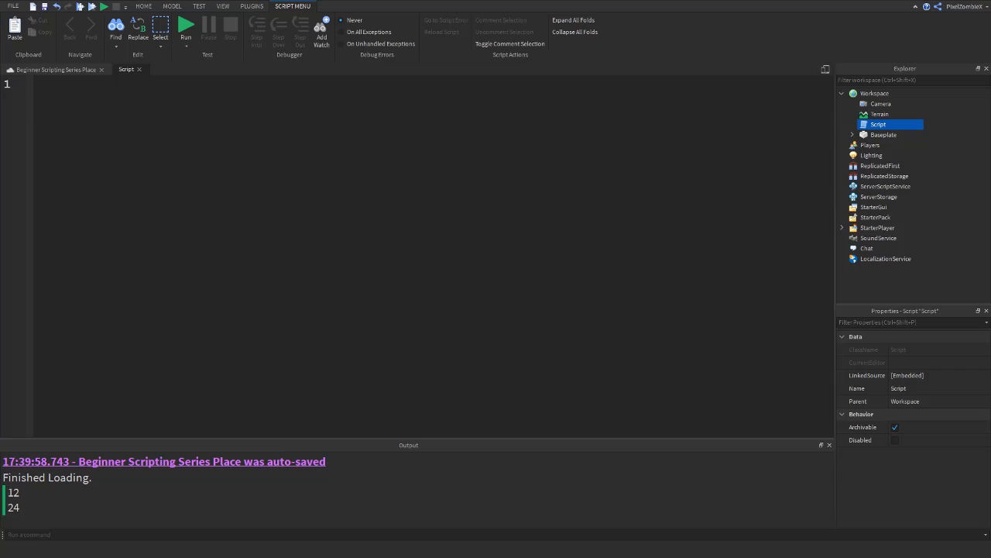
pyautogui.press('enter')
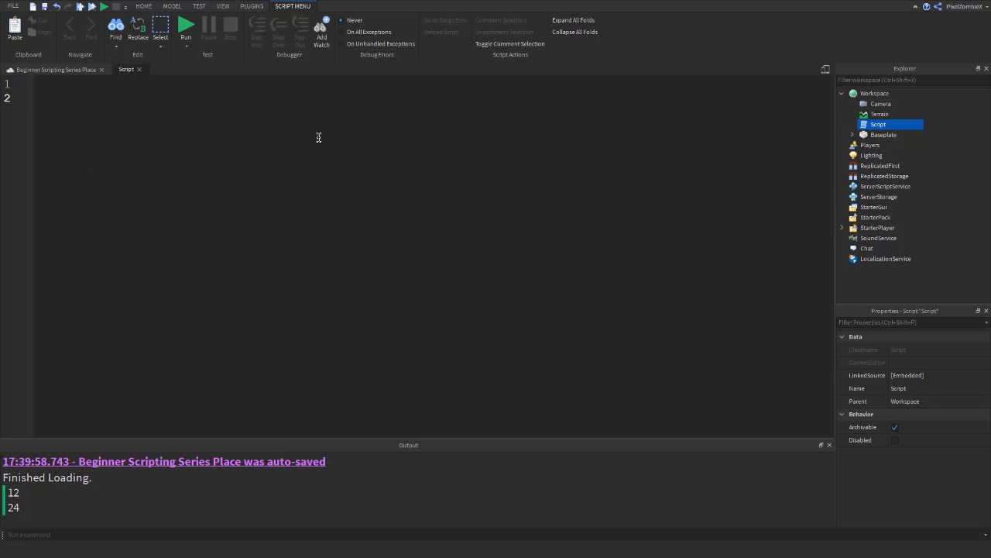
pyautogui.write('function')
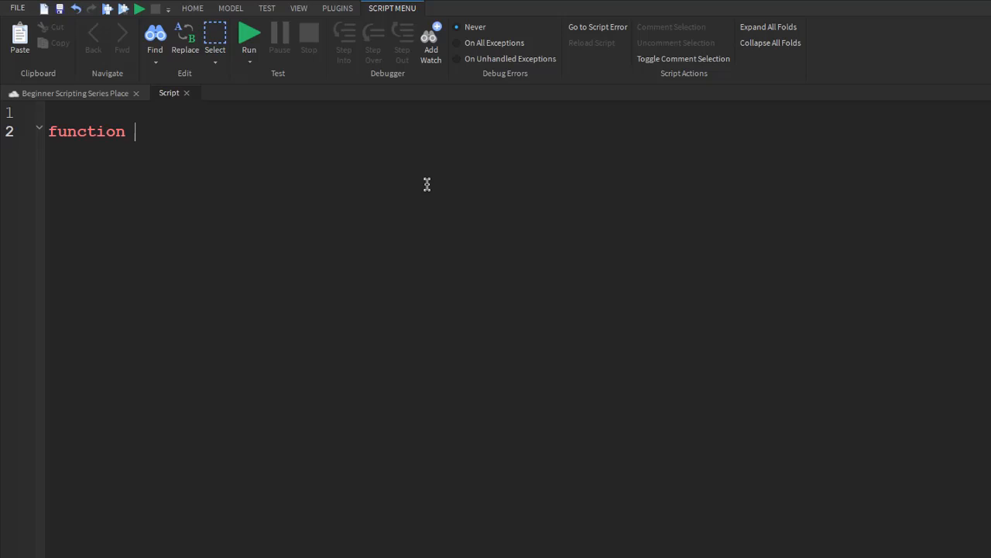
pyautogui.write('MyLittl')
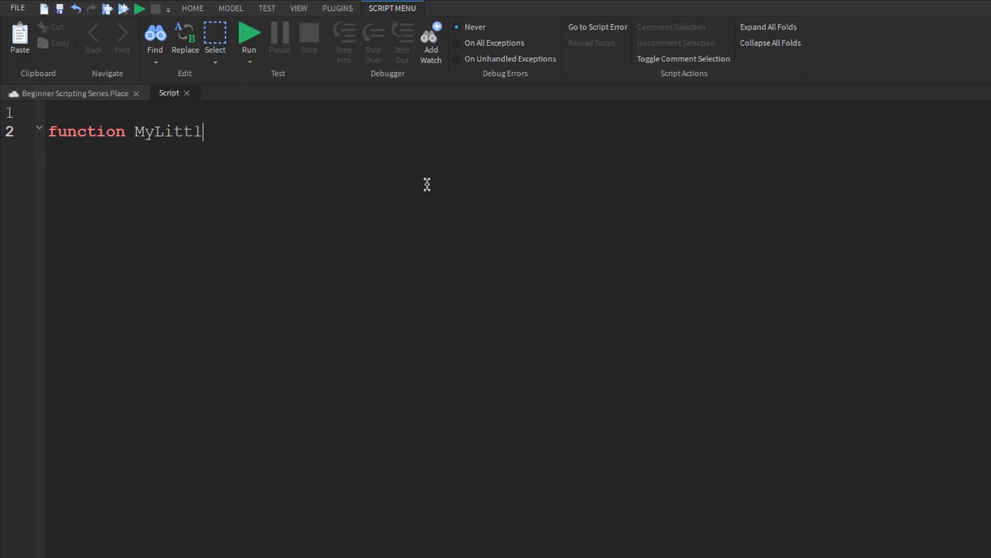
pyautogui.write('eFunction()')
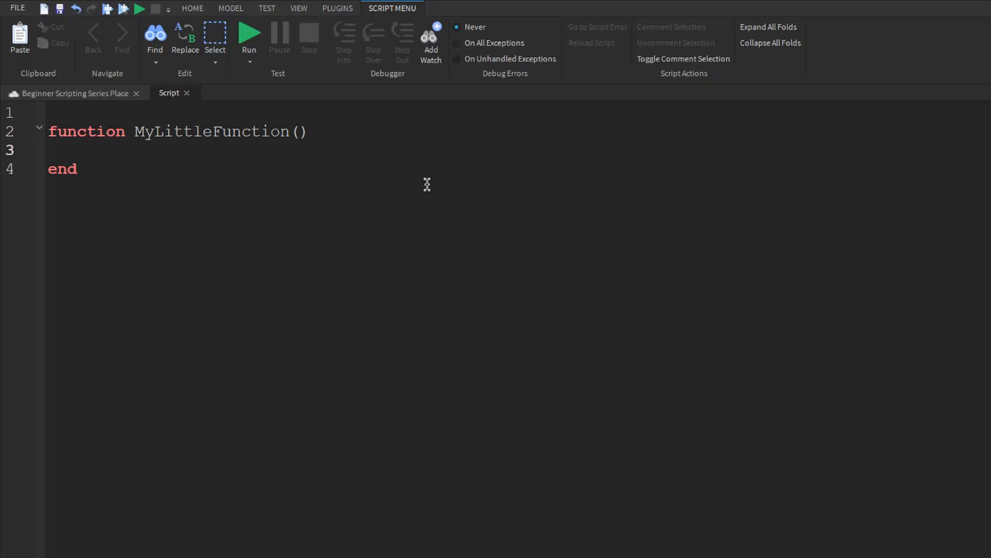
pyautogui.write('p')
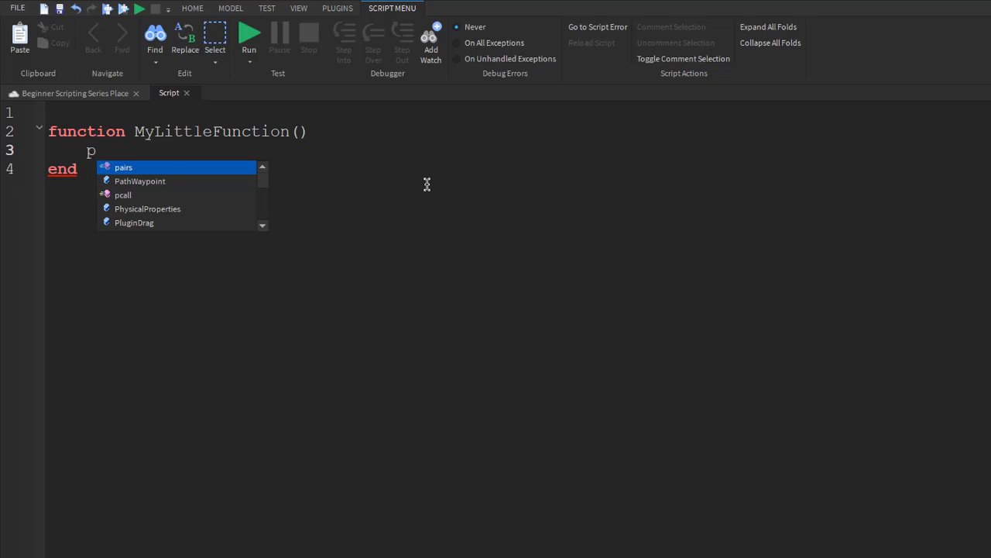
pyautogui.write('rint')
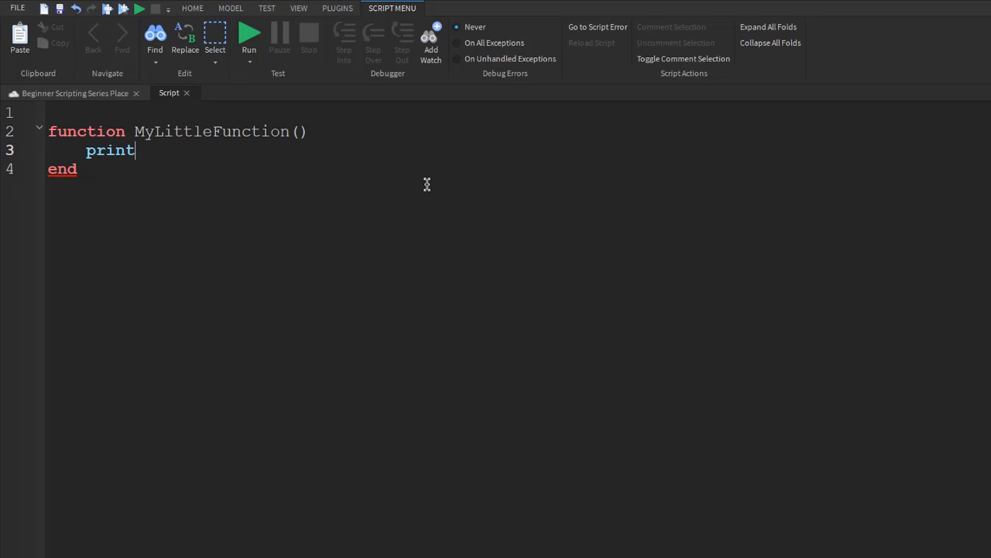
pyautogui.write('("hello')
pyautogui.write('print')
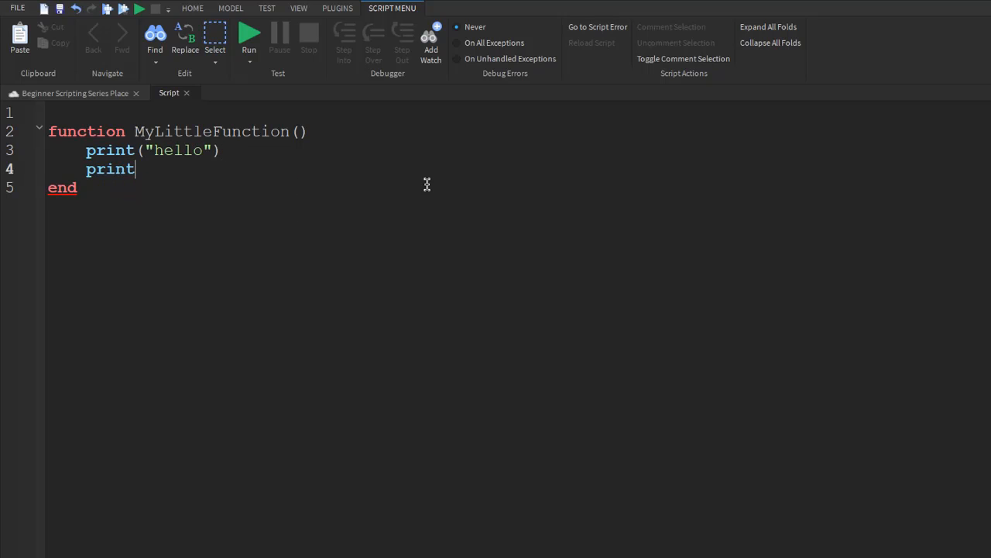
pyautogui.write('("bye")')
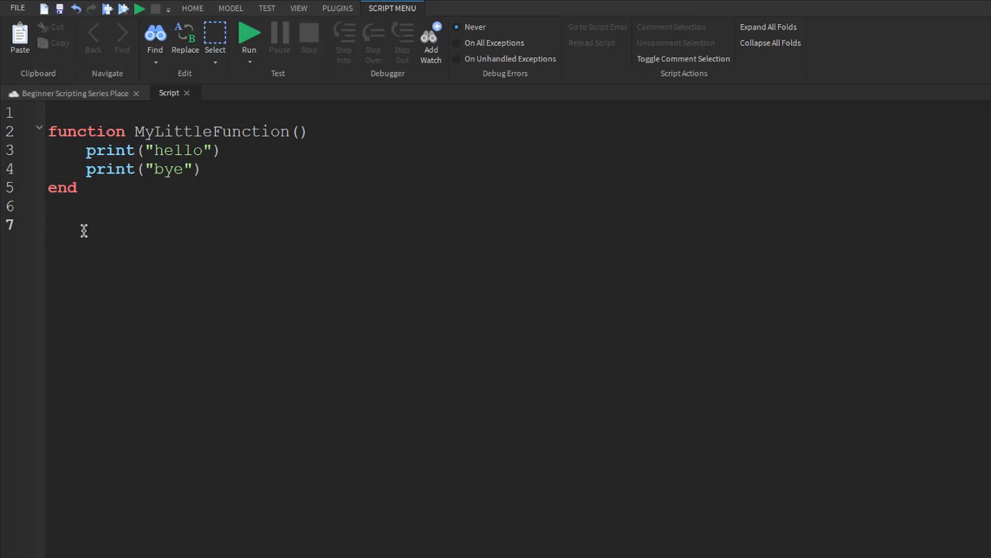
# Call MyLittleFunction(), run the place to print hello and bye, then stop.
pyautogui.write('My')
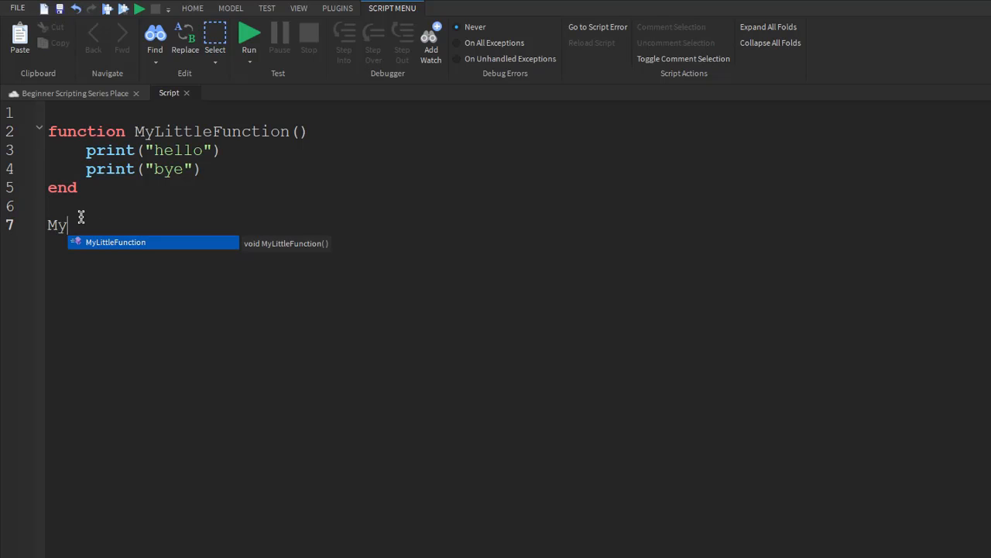
pyautogui.write('LittleFui')
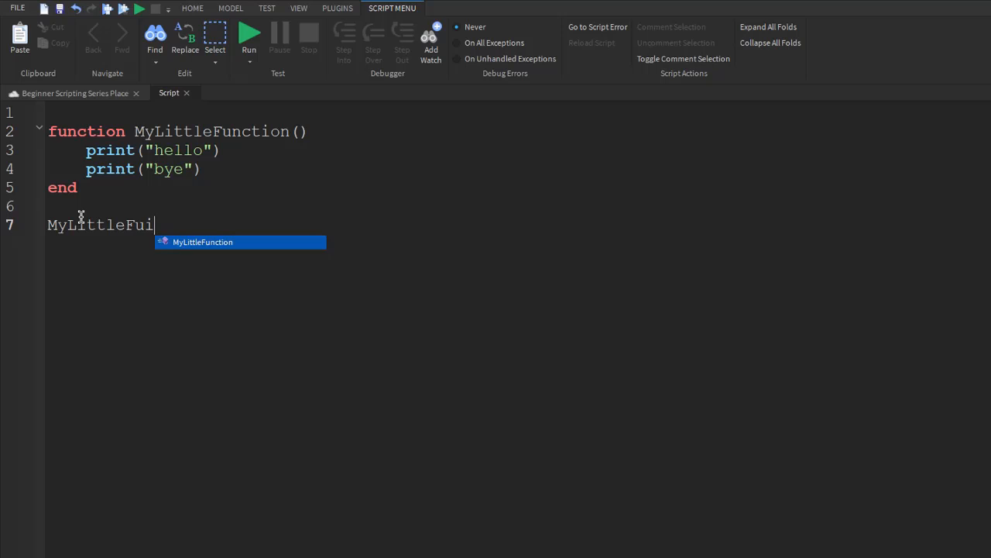
pyautogui.press('Tab')
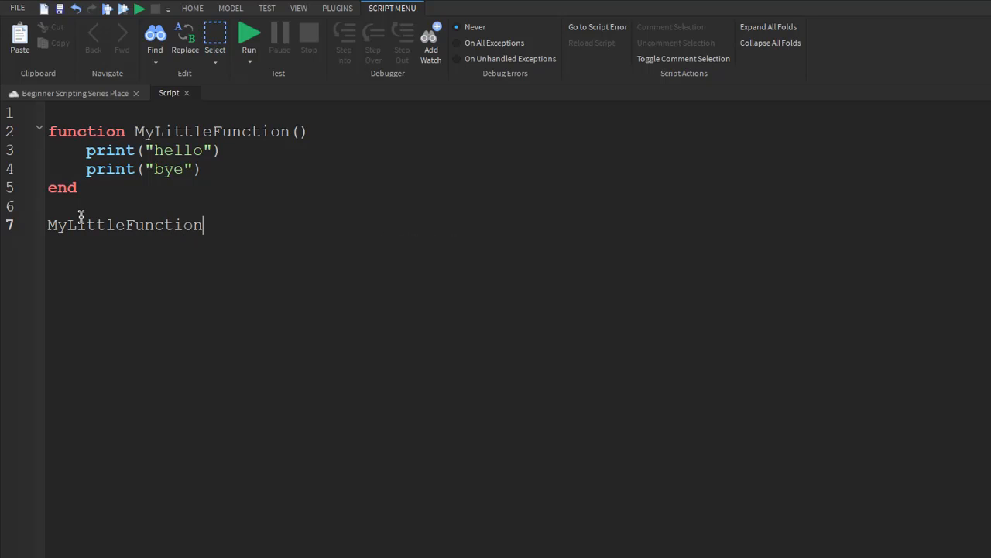
pyautogui.write('()')
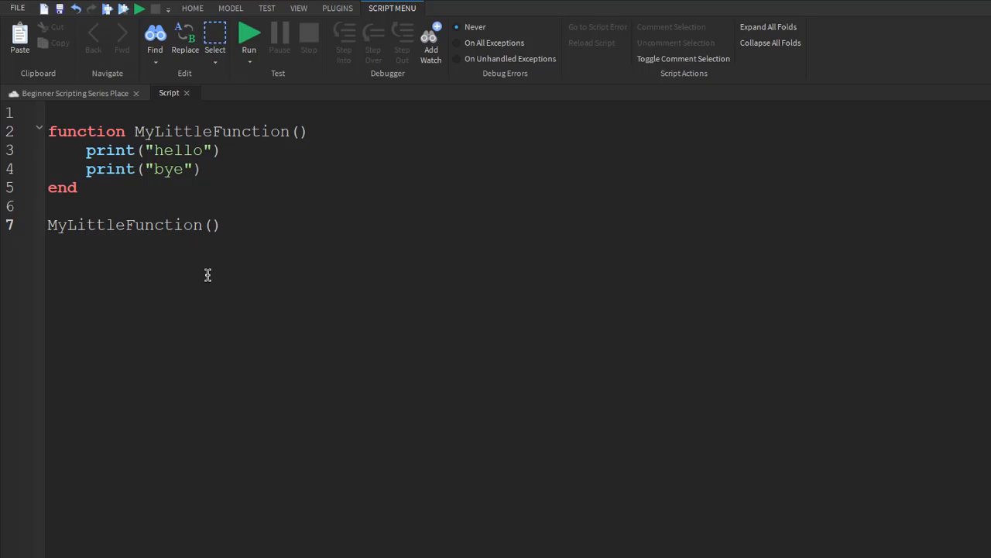
pyautogui.moveTo(322, 131)
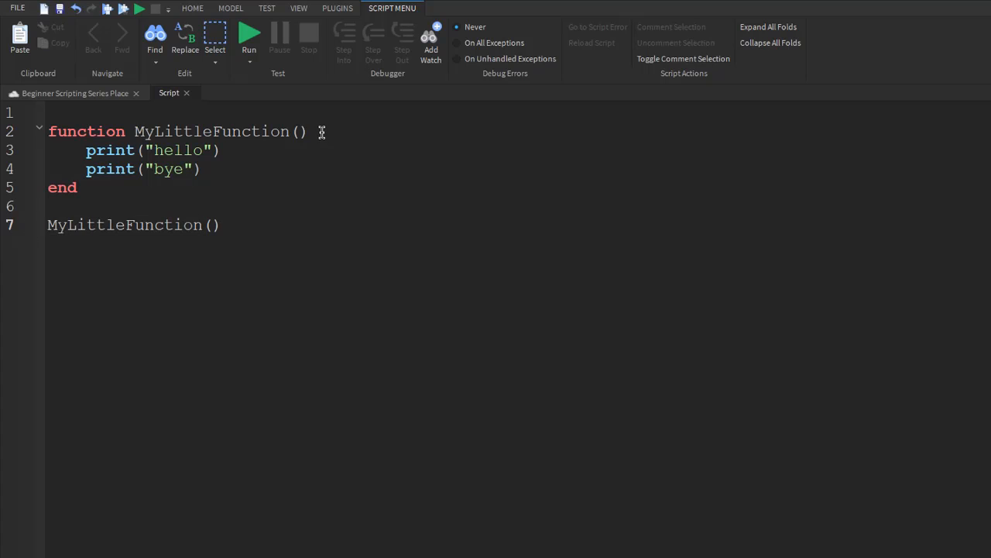
pyautogui.click(249, 33)
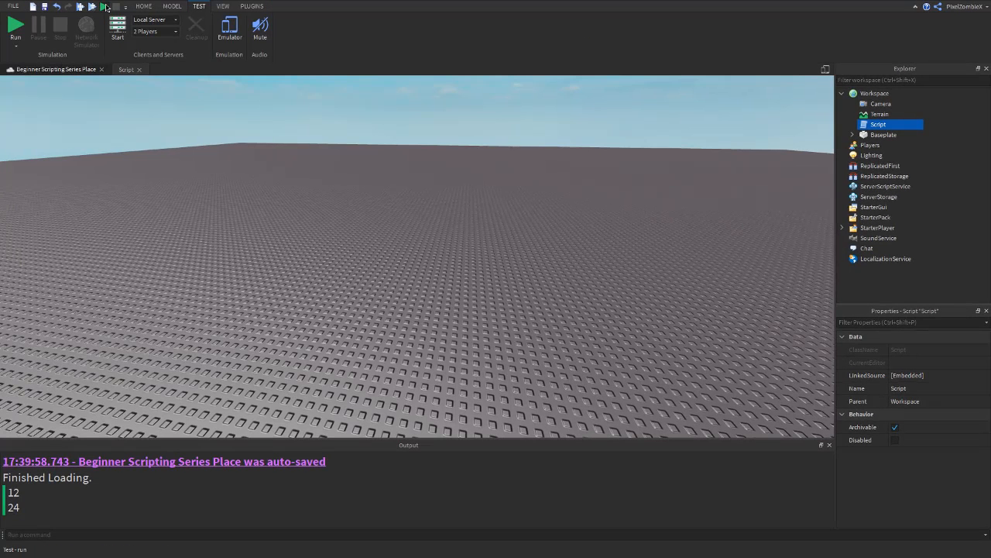
pyautogui.click(15, 26)
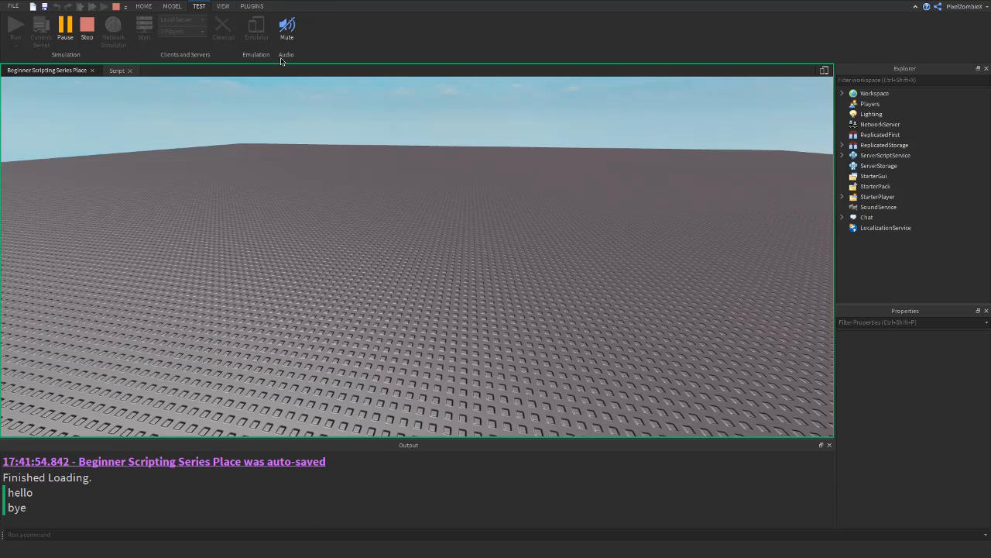
pyautogui.click(116, 70)
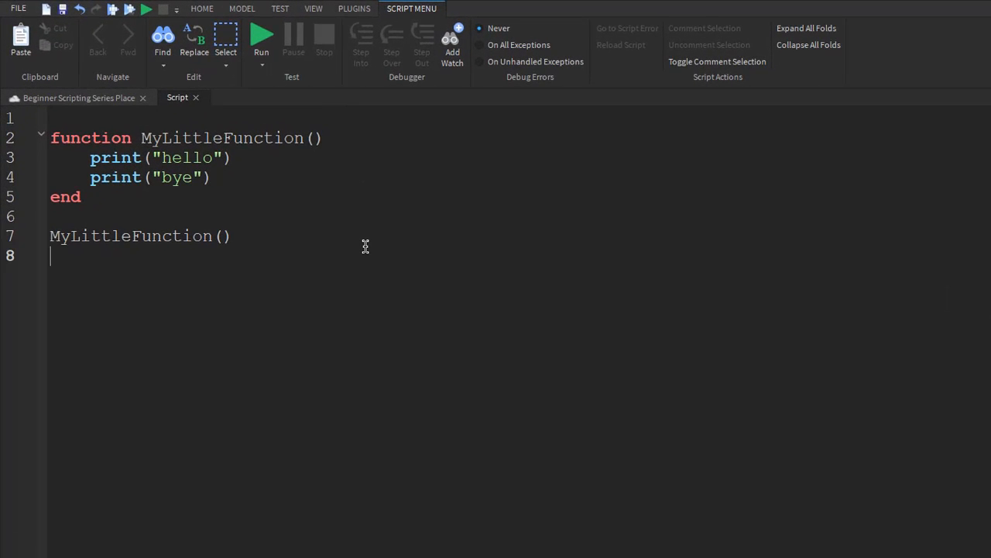
# Add MyLittleFunction() calls, then replace them with add(num1, num2) called as add(3,4).
pyautogui.write('MyLittleFunction(')
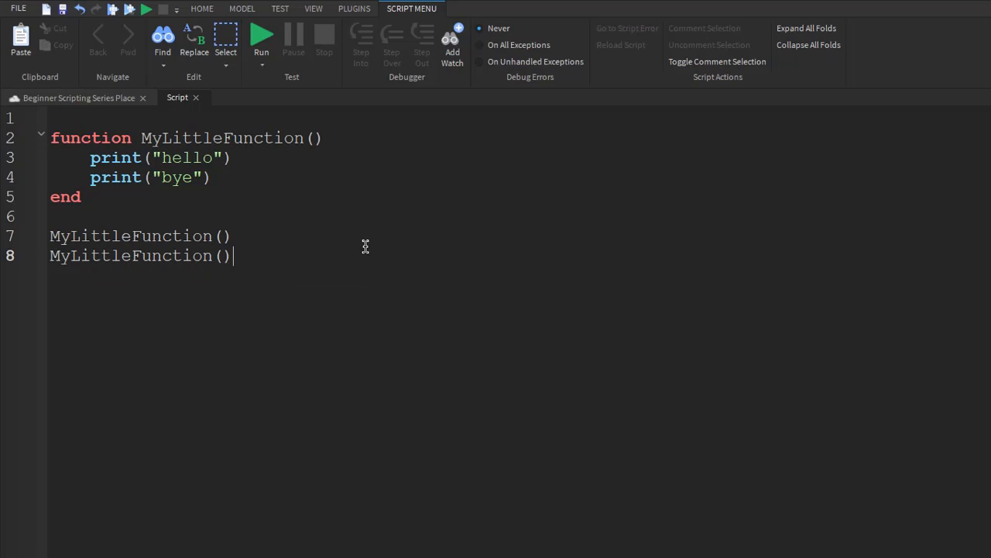
pyautogui.write('MyLittleFunction(')
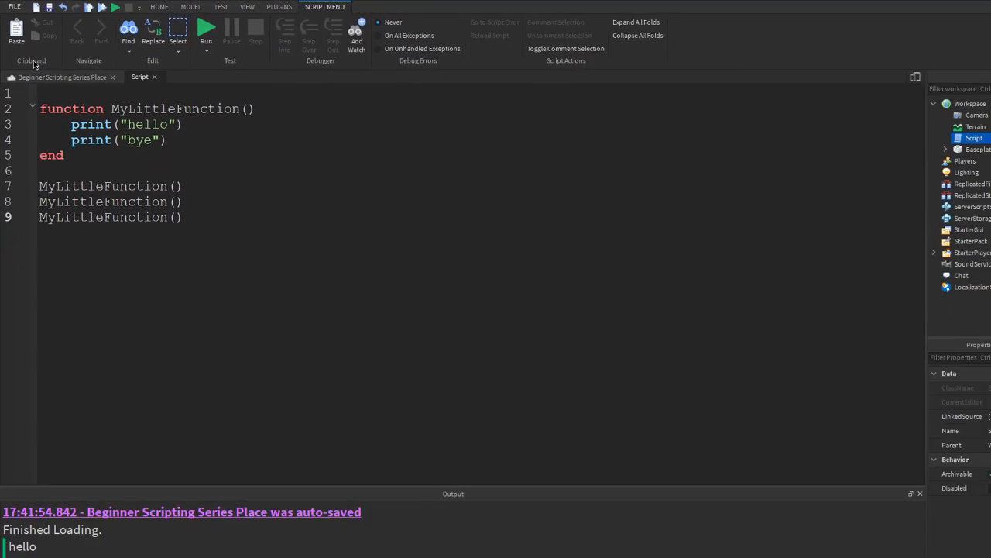
pyautogui.click(206, 30)
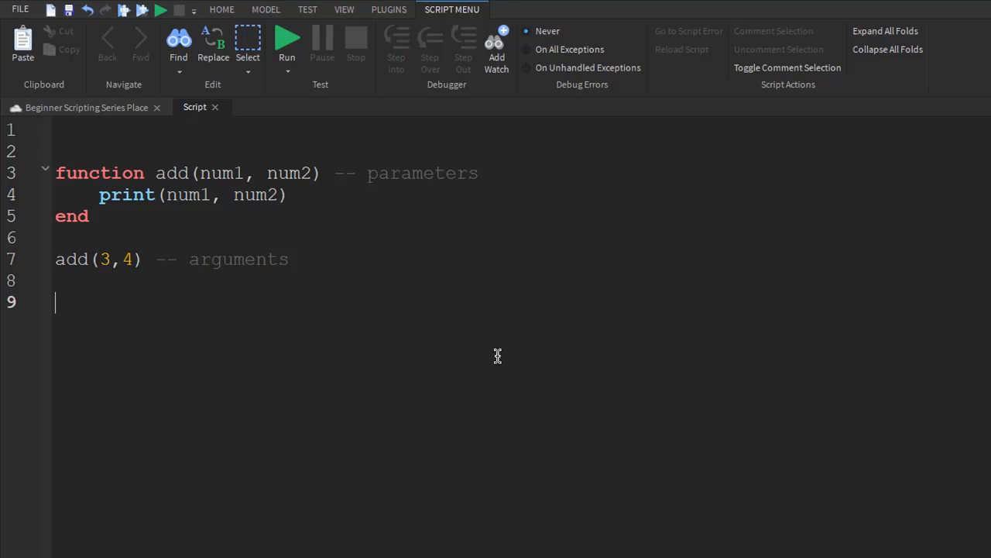
pyautogui.moveTo(384, 307)
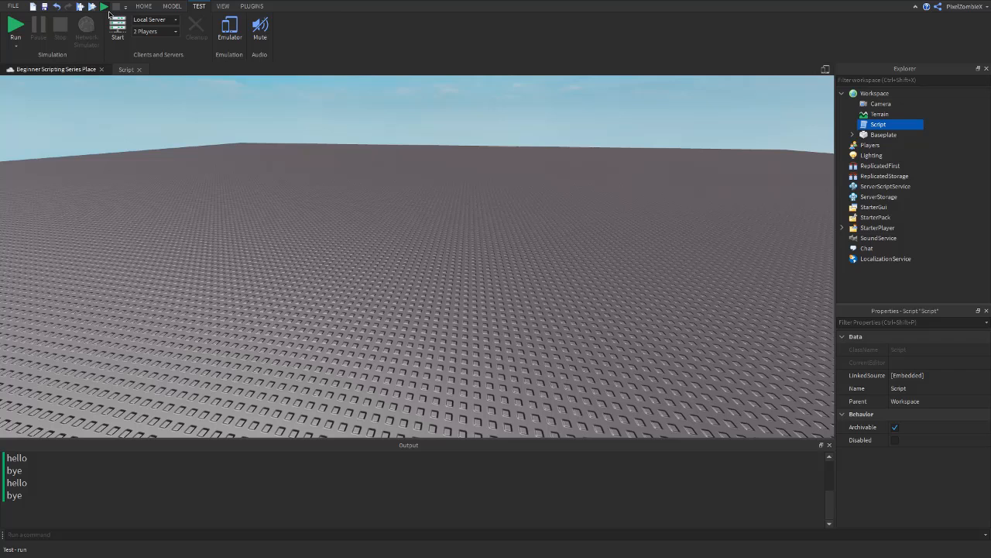
# Run the add script to print 3 4, stop, and change the print to num1 + num2.
pyautogui.click(16, 26)
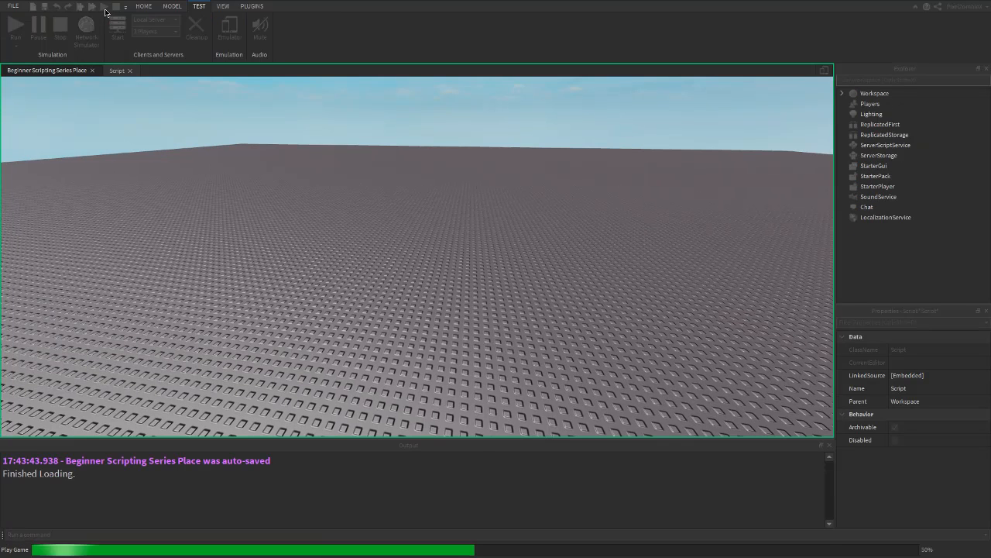
pyautogui.click(16, 26)
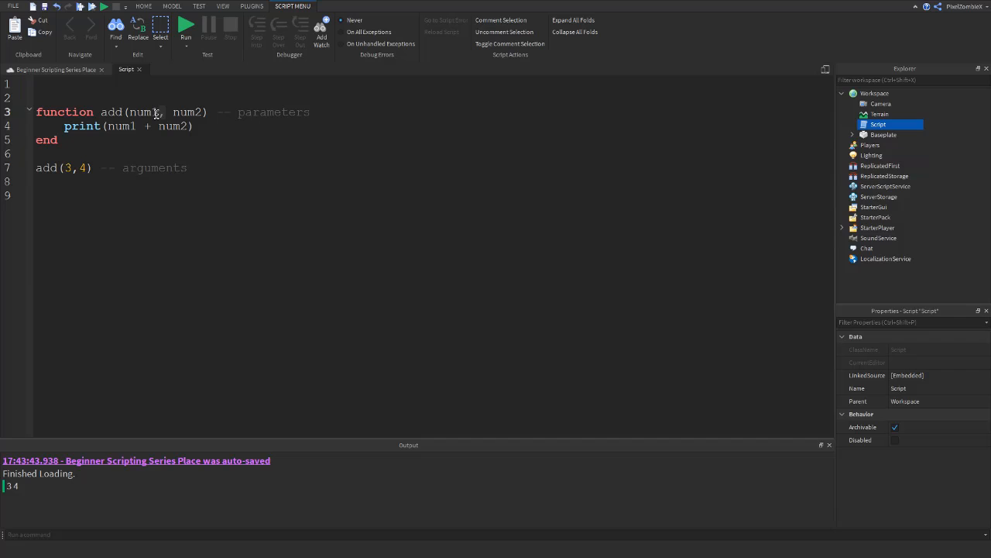
# Rerun the place to print the sum 7, then reopen Script from Explorer.
pyautogui.click(199, 6)
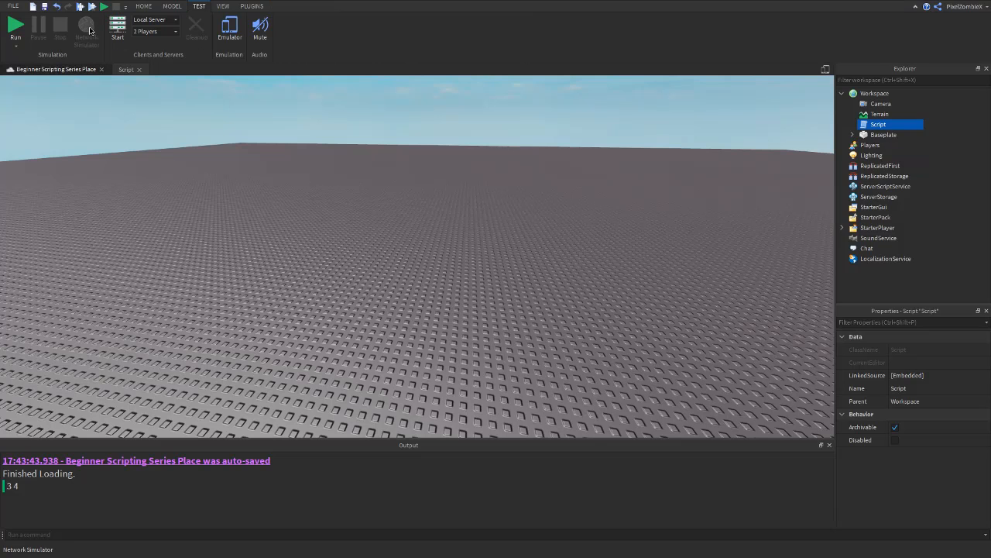
pyautogui.click(16, 27)
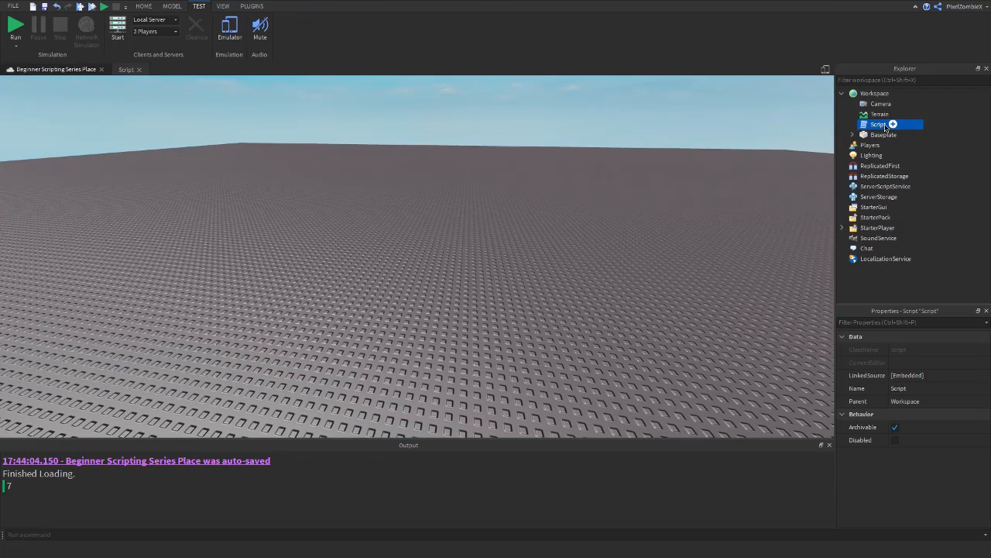
pyautogui.doubleClick(879, 124)
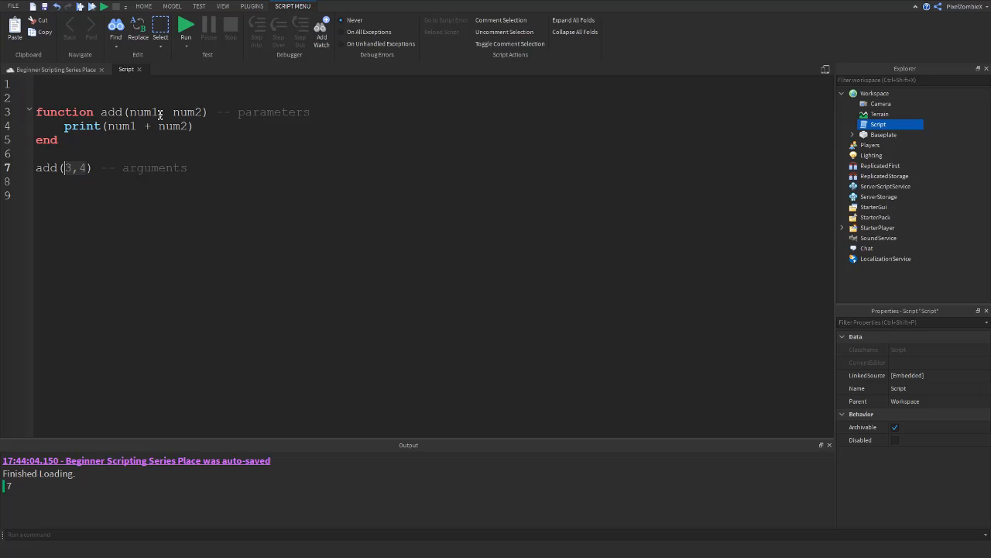
# Change the call to add(1,500), run to print 501, stop, and close the script.
pyautogui.write('1,500')
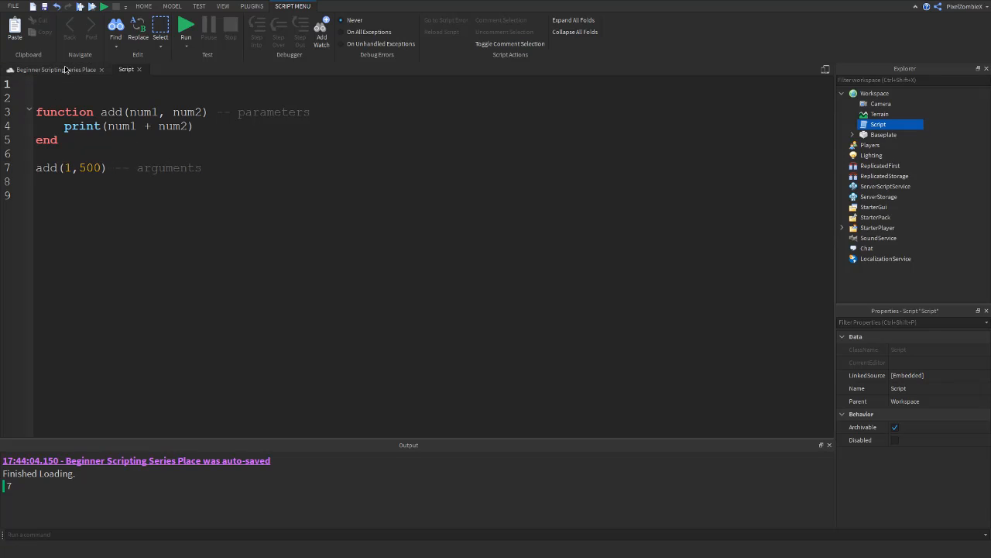
pyautogui.click(186, 27)
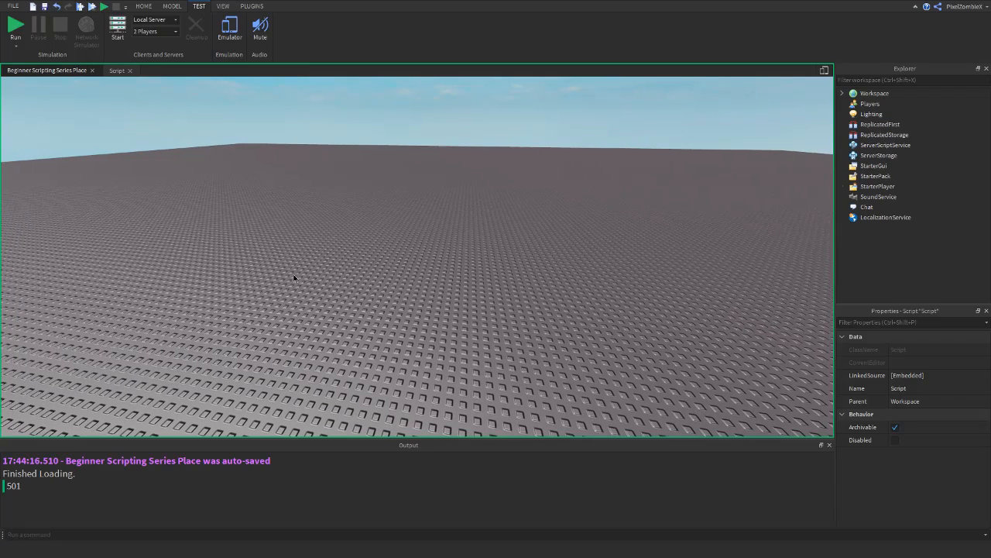
pyautogui.click(15, 27)
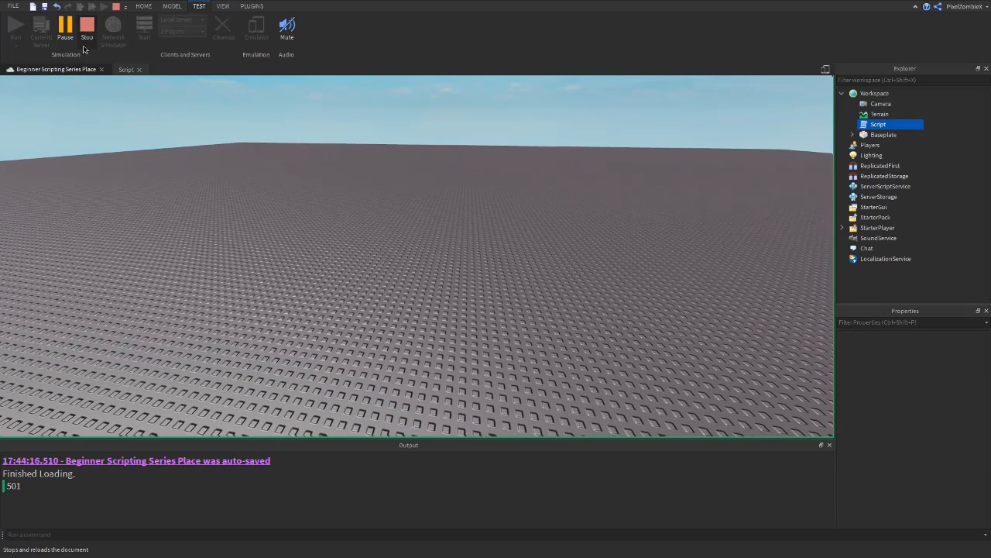
pyautogui.click(126, 69)
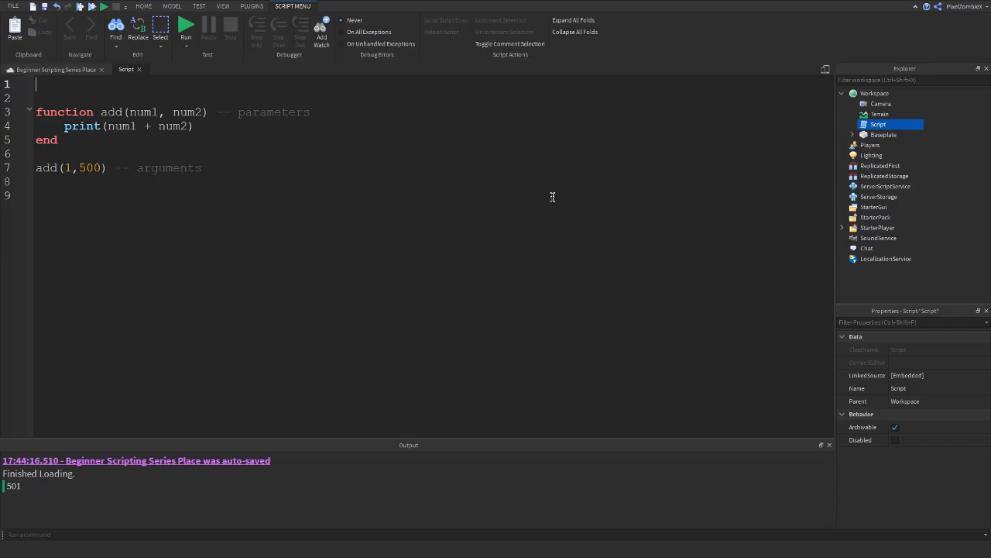
pyautogui.click(199, 6)
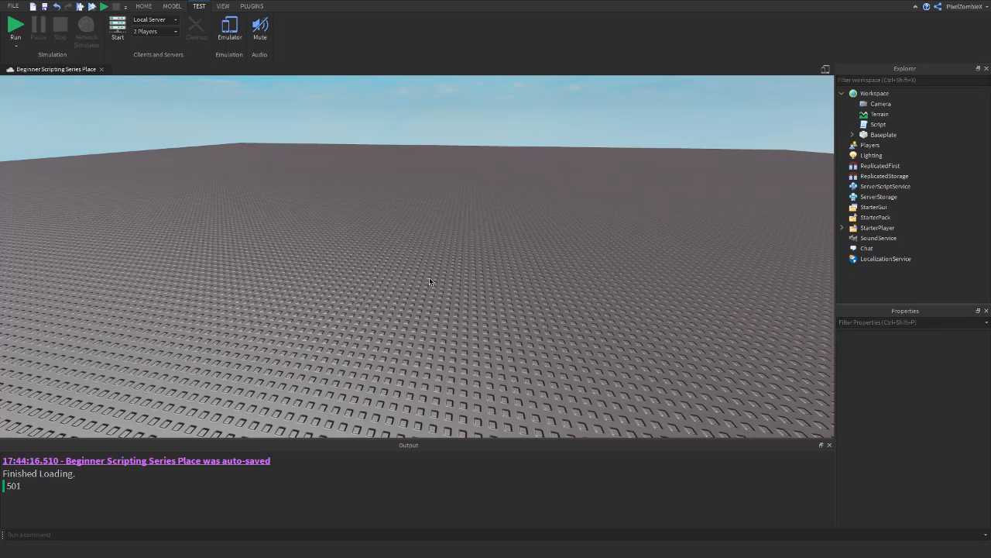